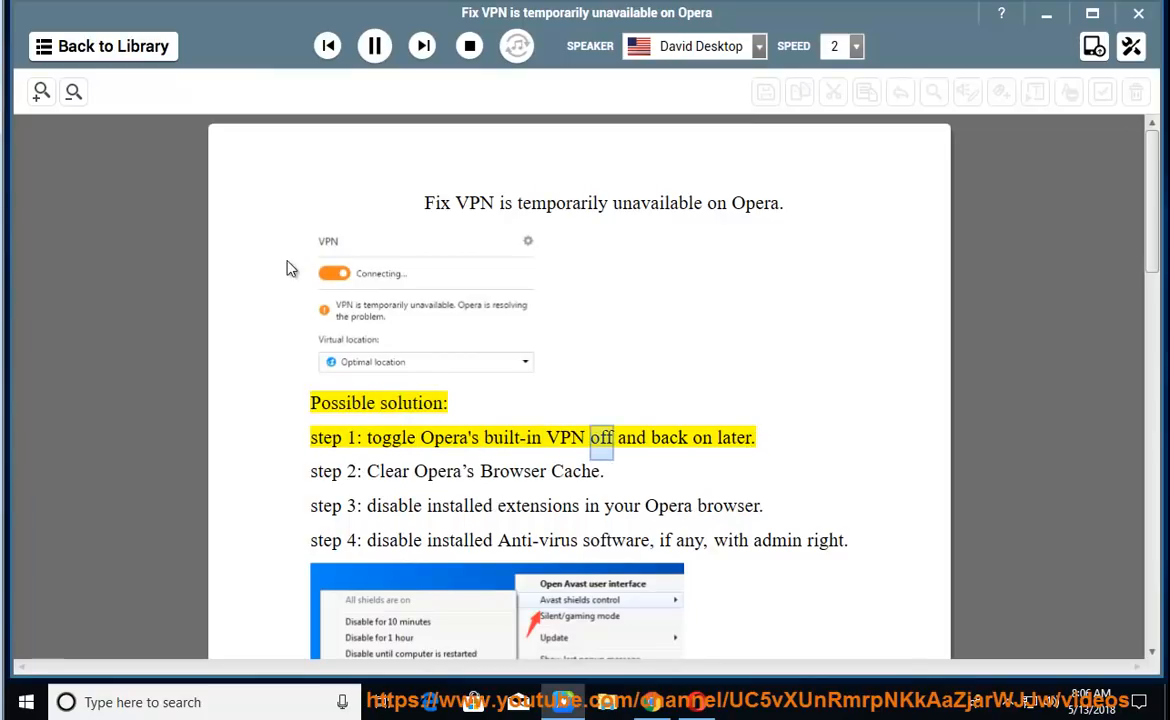
Pause the narration once step 1, toggling Opera's VPN, has been read.
left_click(376, 44)
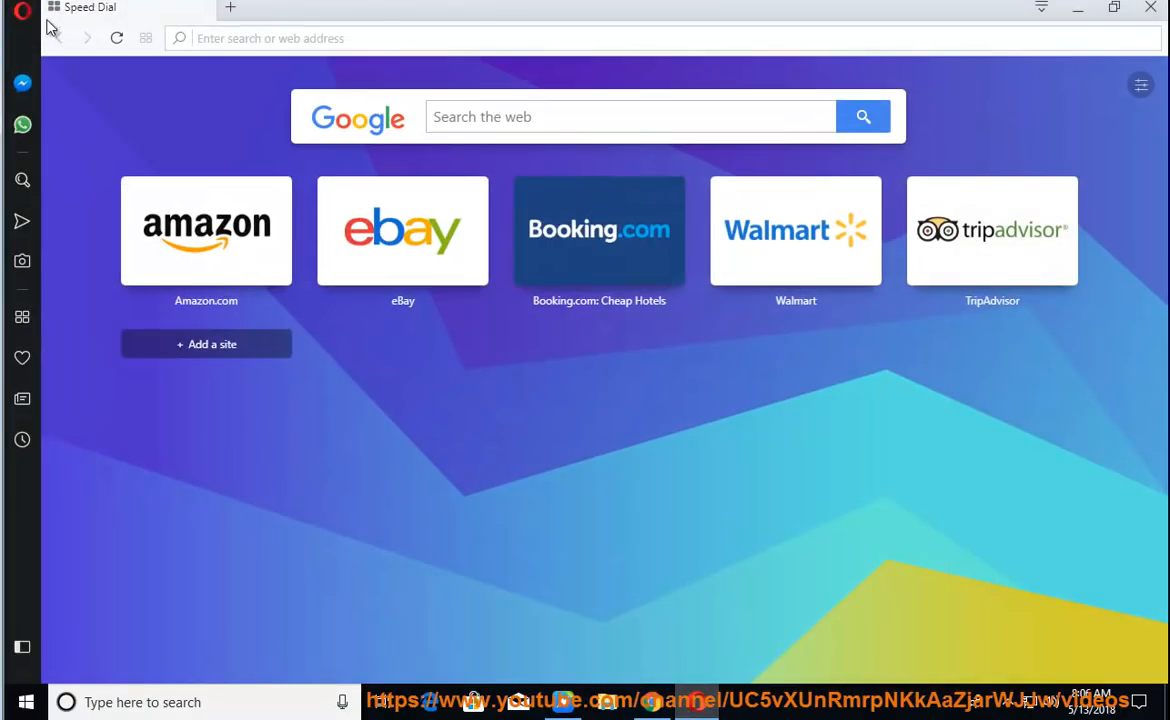
Enable Opera's built-in VPN under Privacy & security in Settings.
left_click(24, 12)
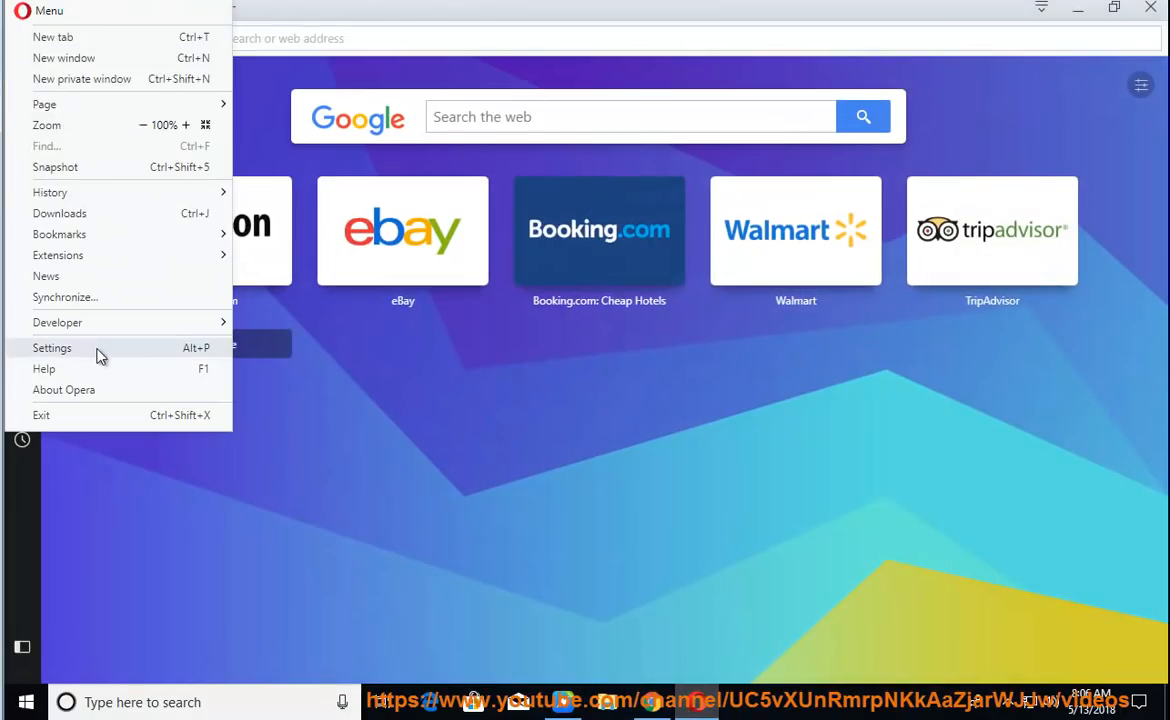
left_click(52, 348)
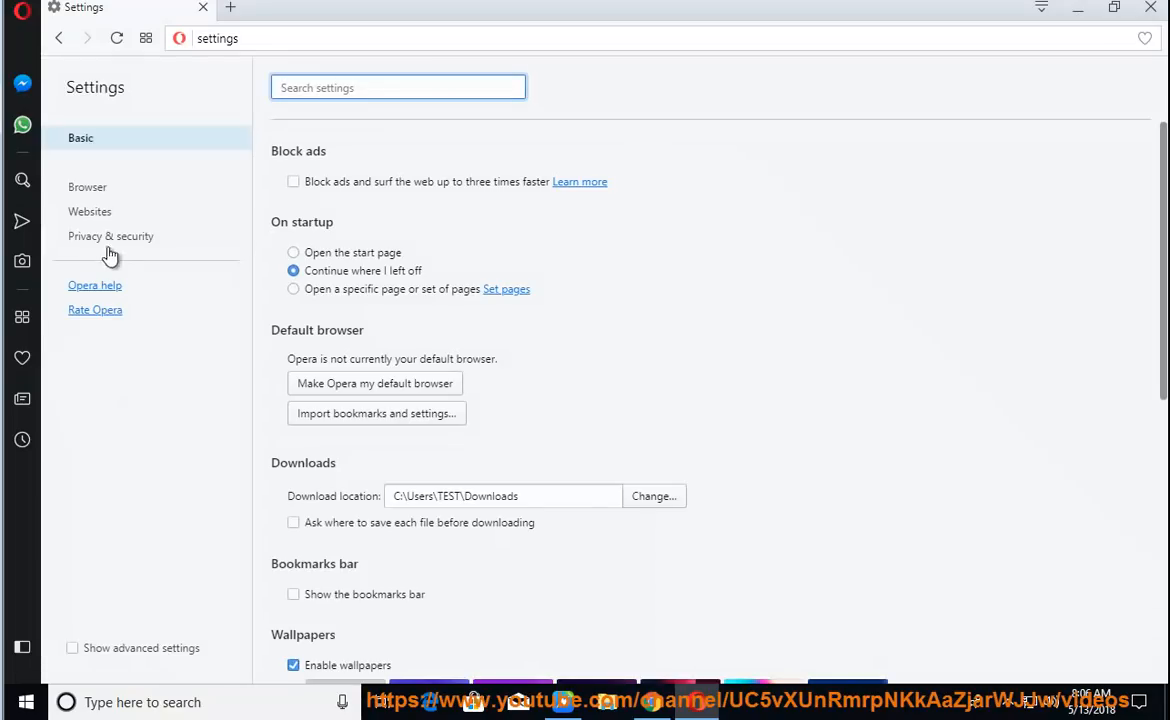
left_click(112, 236)
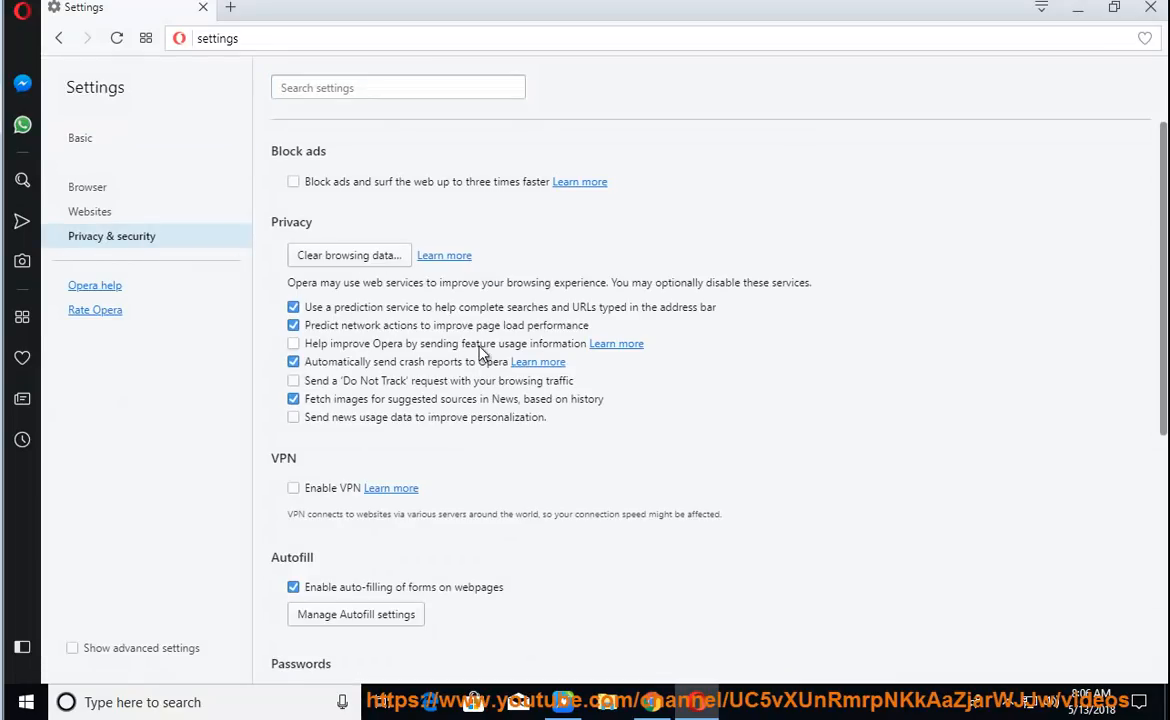
left_click(292, 488)
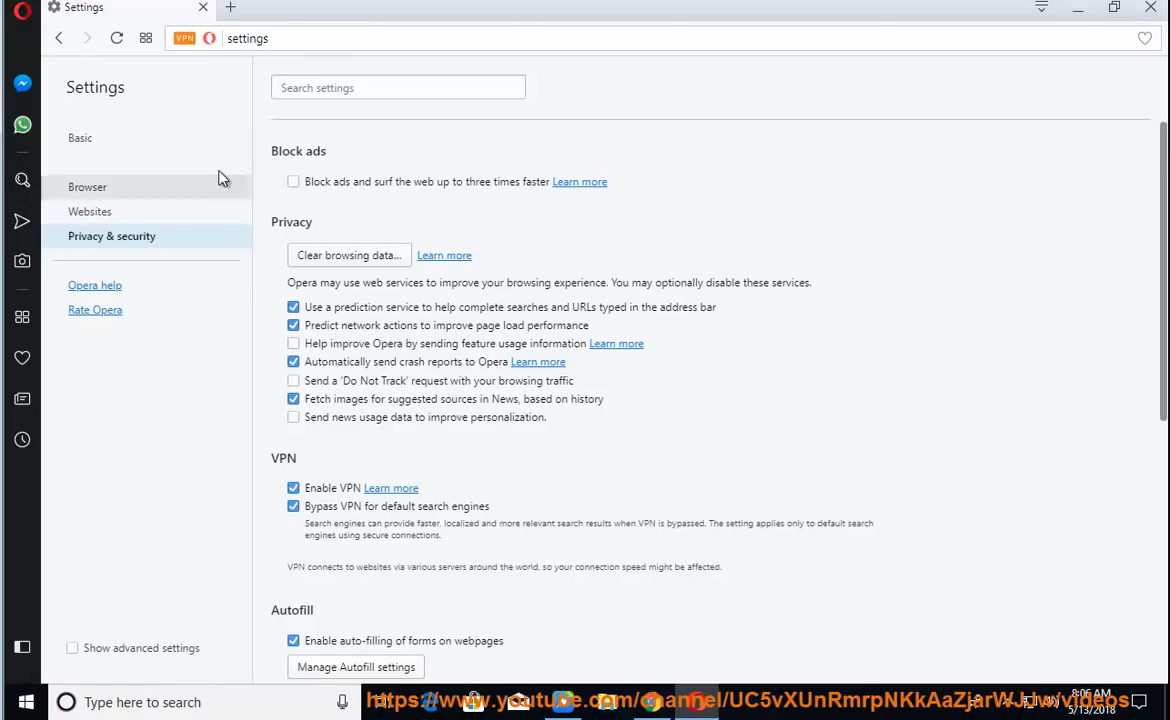
Check the VPN badge shows the connection is On, toggling it off and on.
left_click(184, 38)
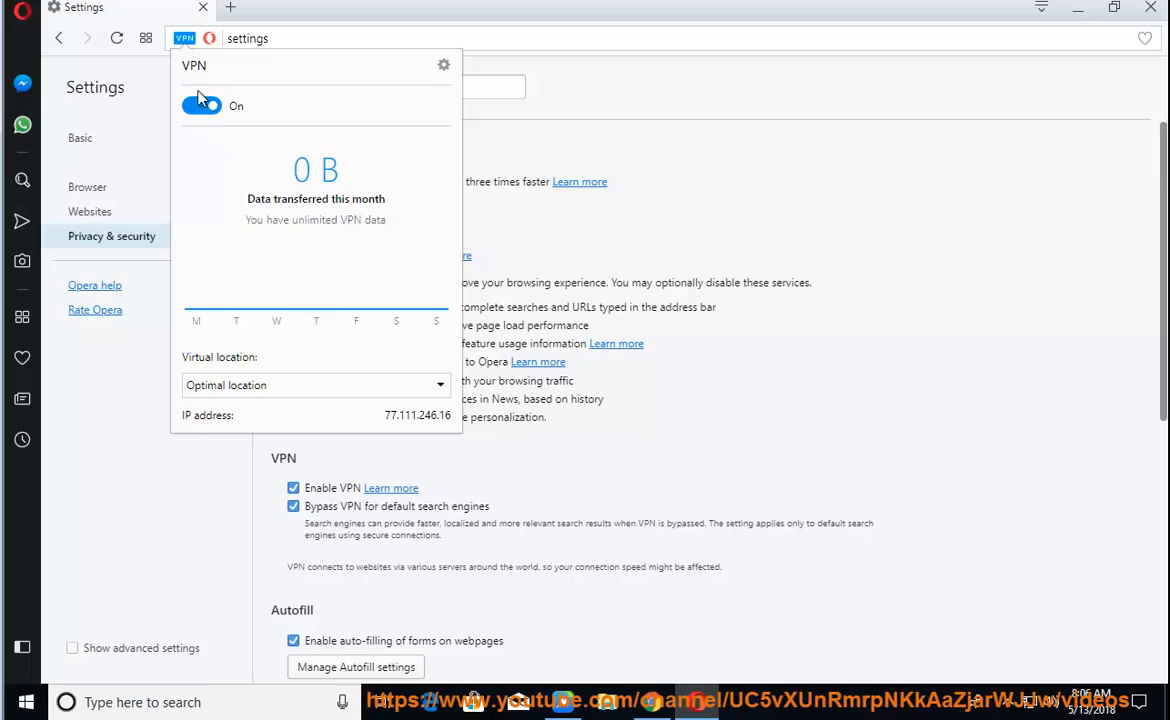
left_click(200, 106)
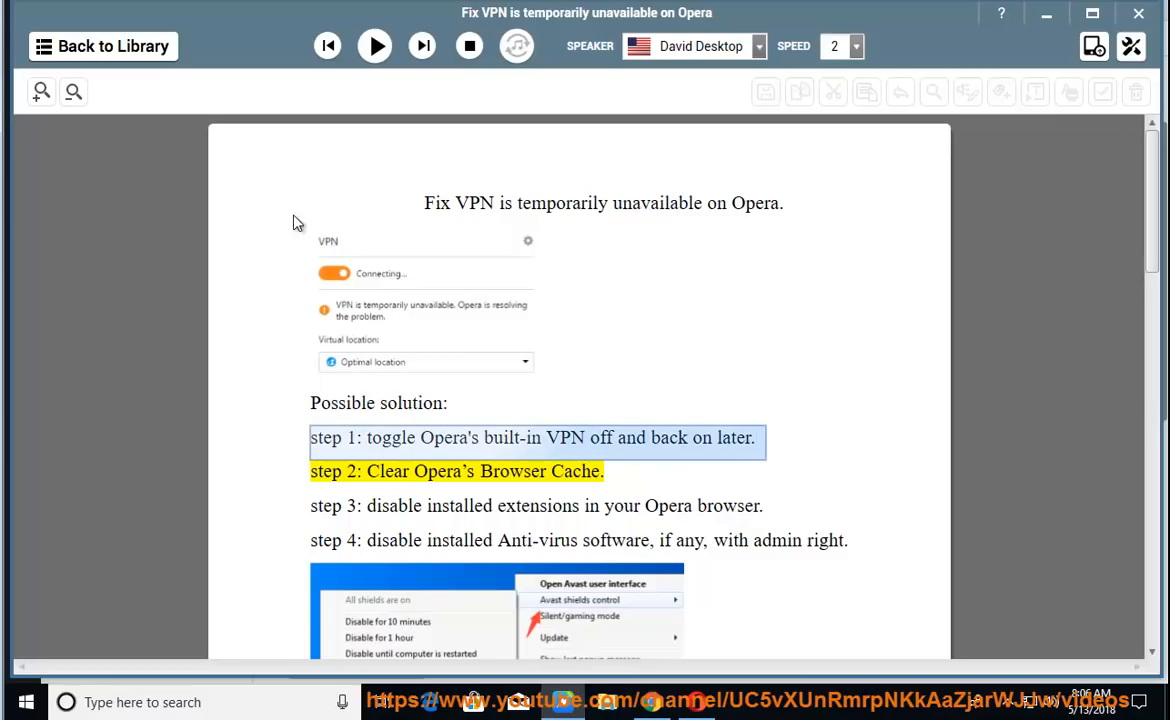
Resume narration for step 2 on clearing Opera's cache, then return to Opera's settings.
left_click(376, 46)
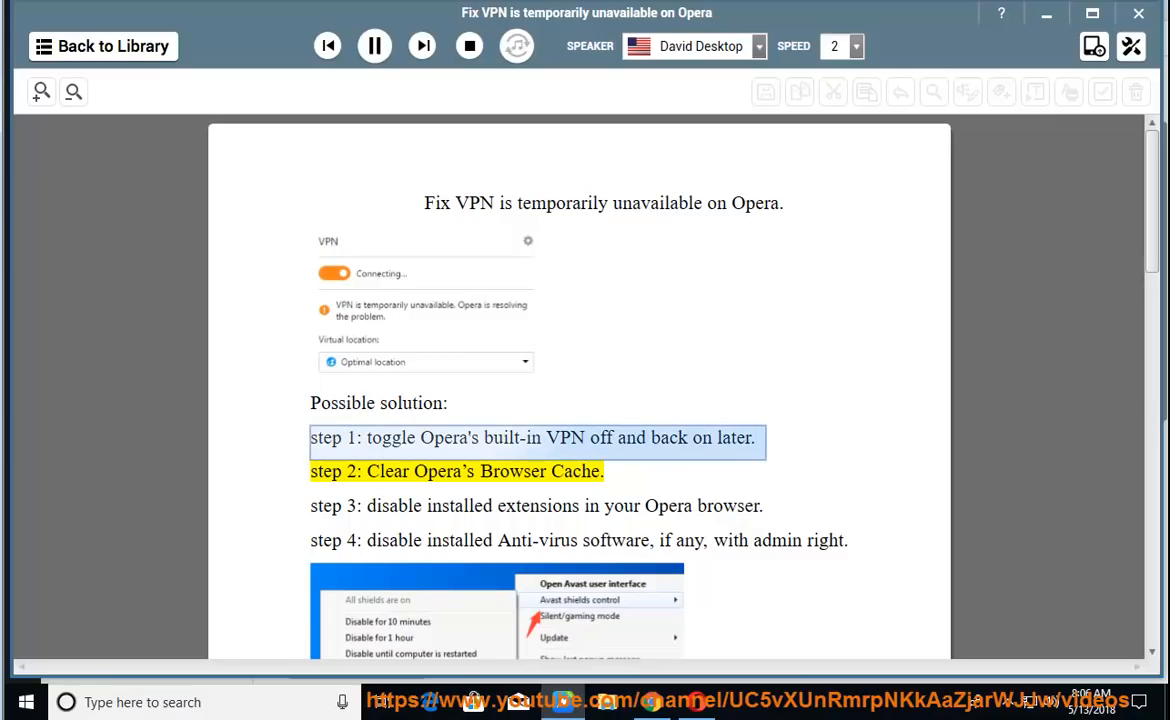
double_click(512, 472)
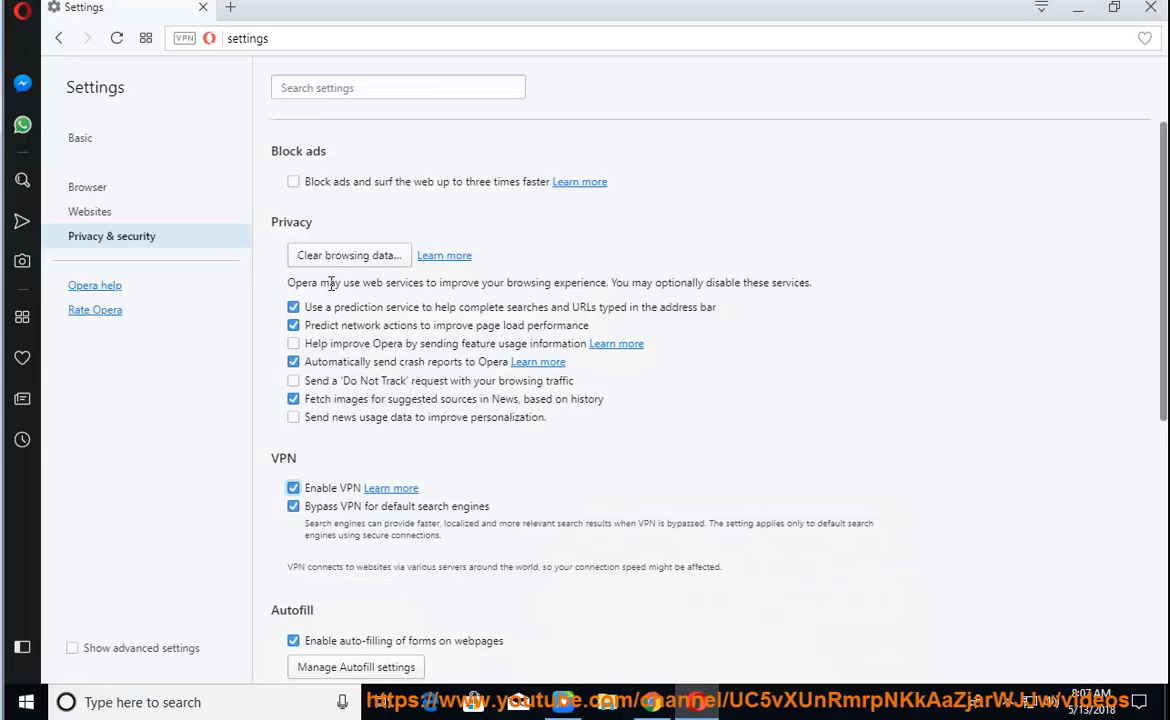
Clear all browsing data from the beginning of time, including cached images and files.
left_click(348, 254)
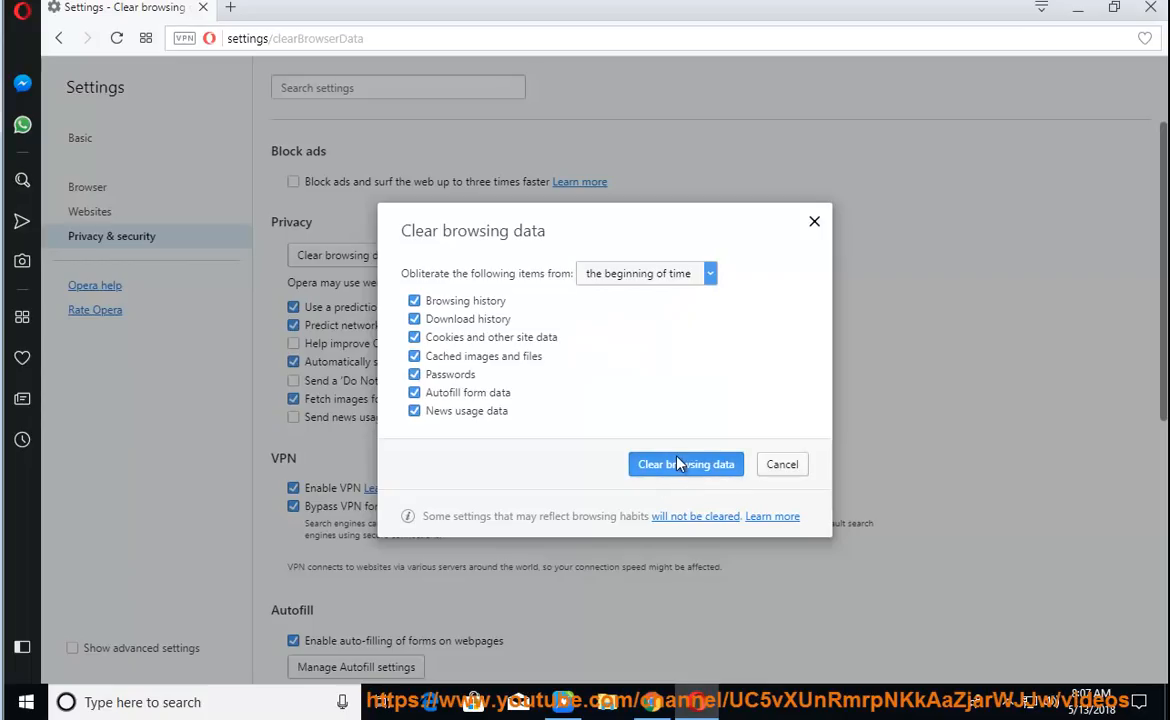
left_click(684, 464)
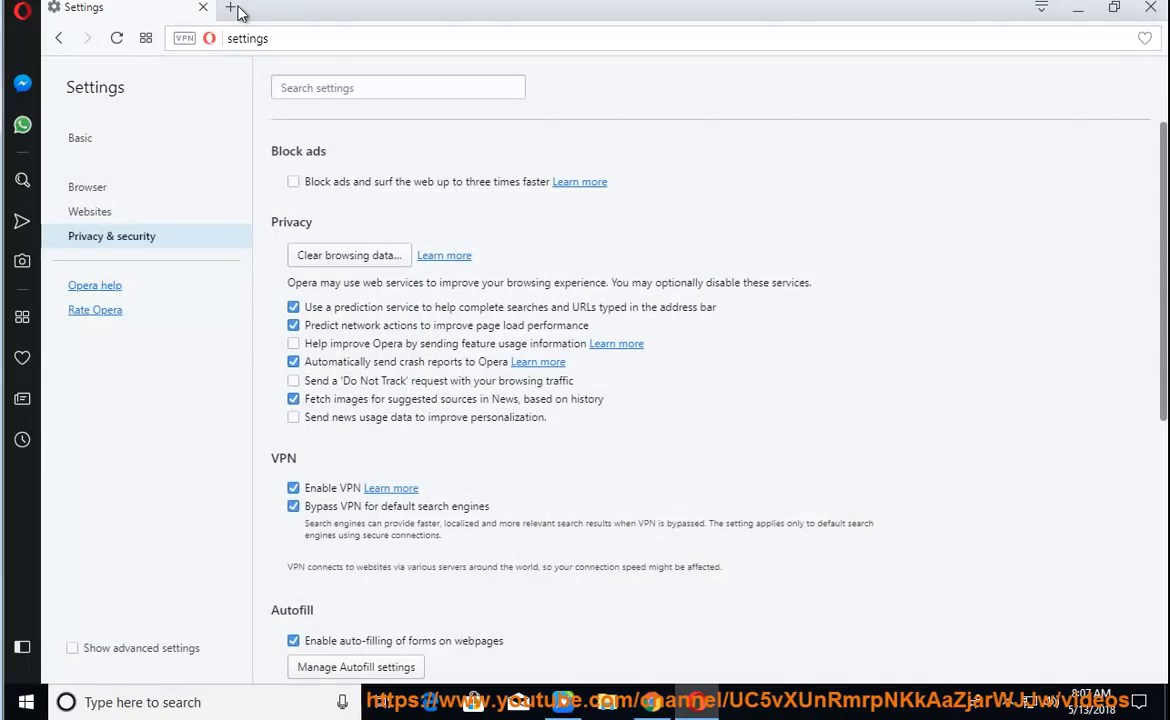
left_click(230, 8)
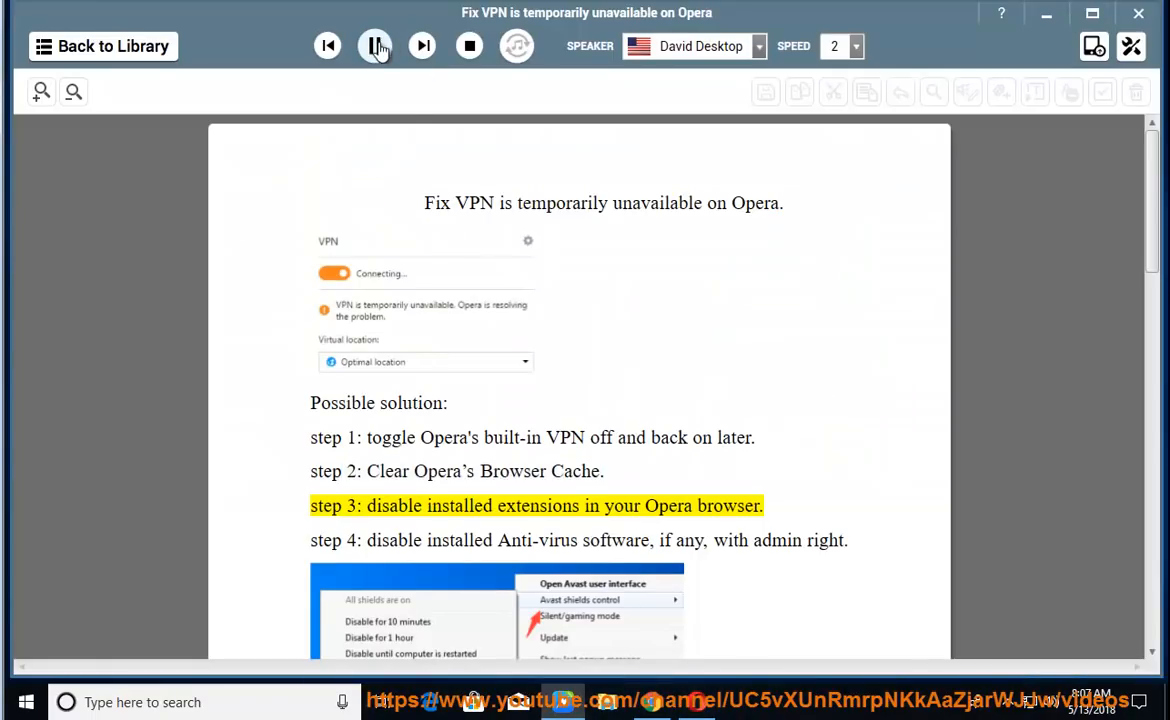
Pause the narration after step 3 on disabling Opera extensions is read.
left_click(374, 44)
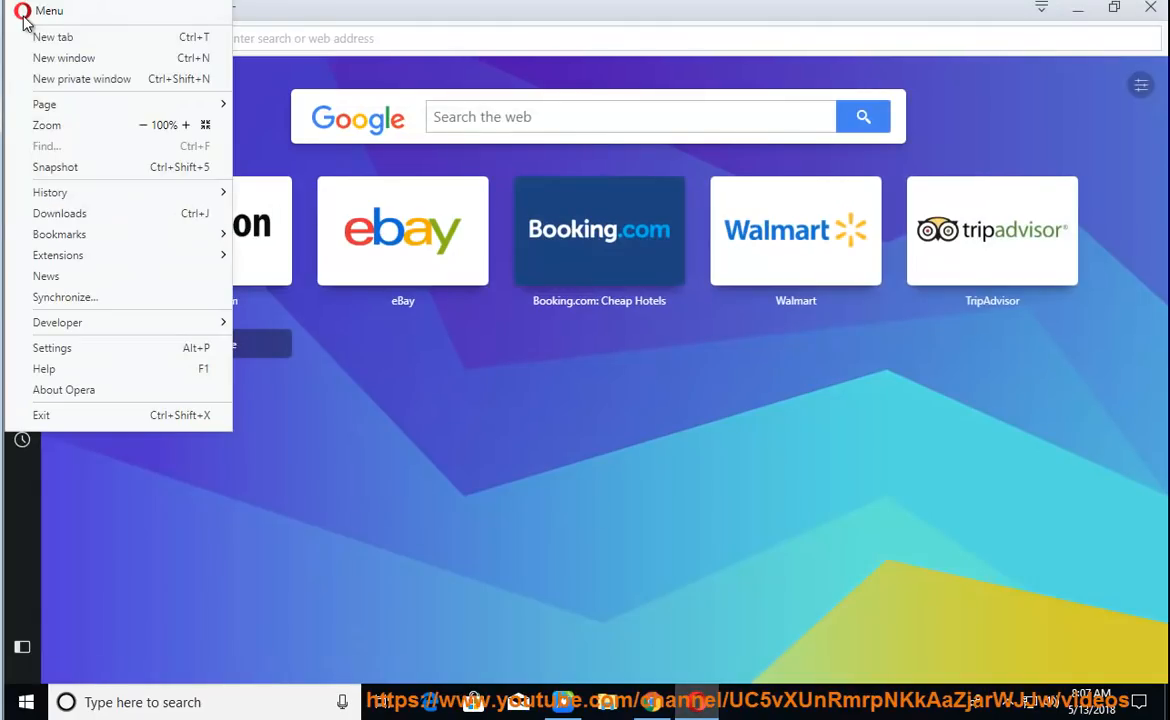
mouse_move(110, 256)
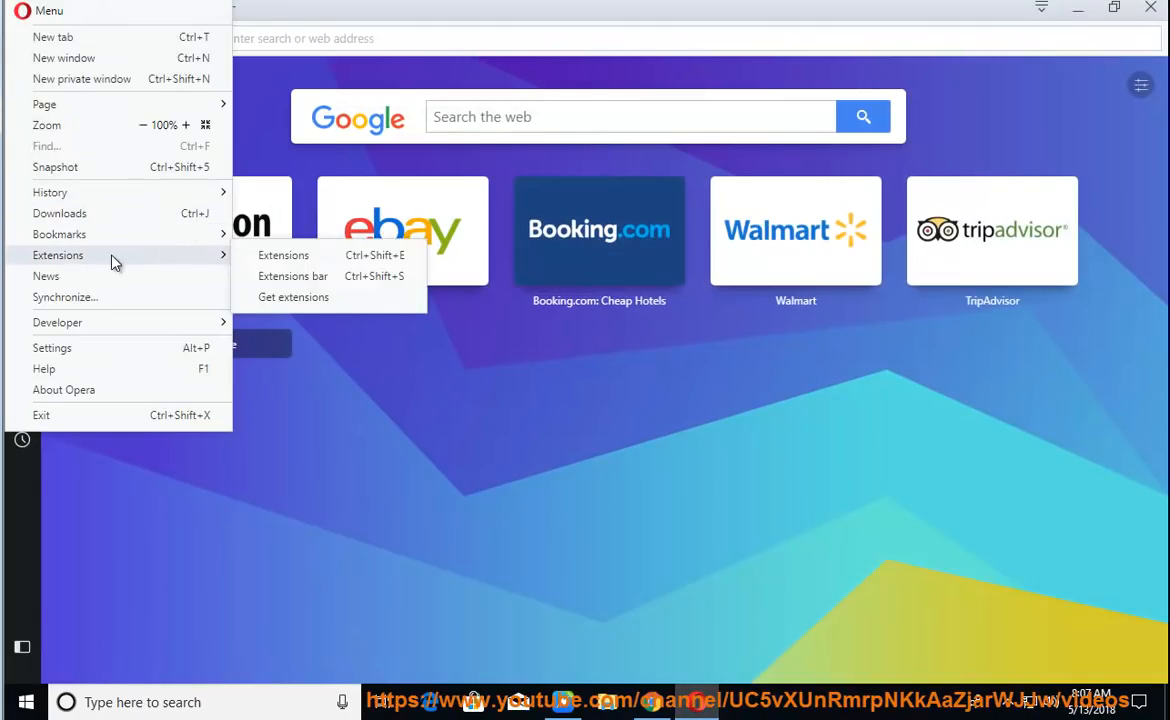
Show Opera's extensions page confirming no extensions are installed.
left_click(284, 254)
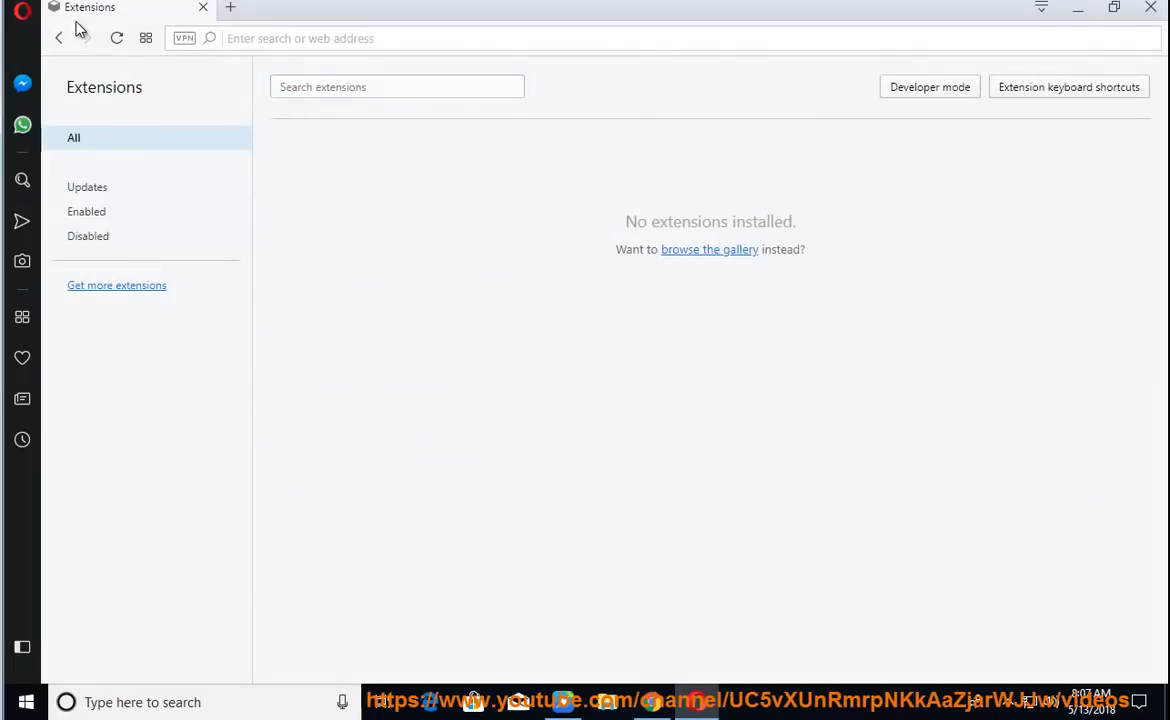
left_click(58, 38)
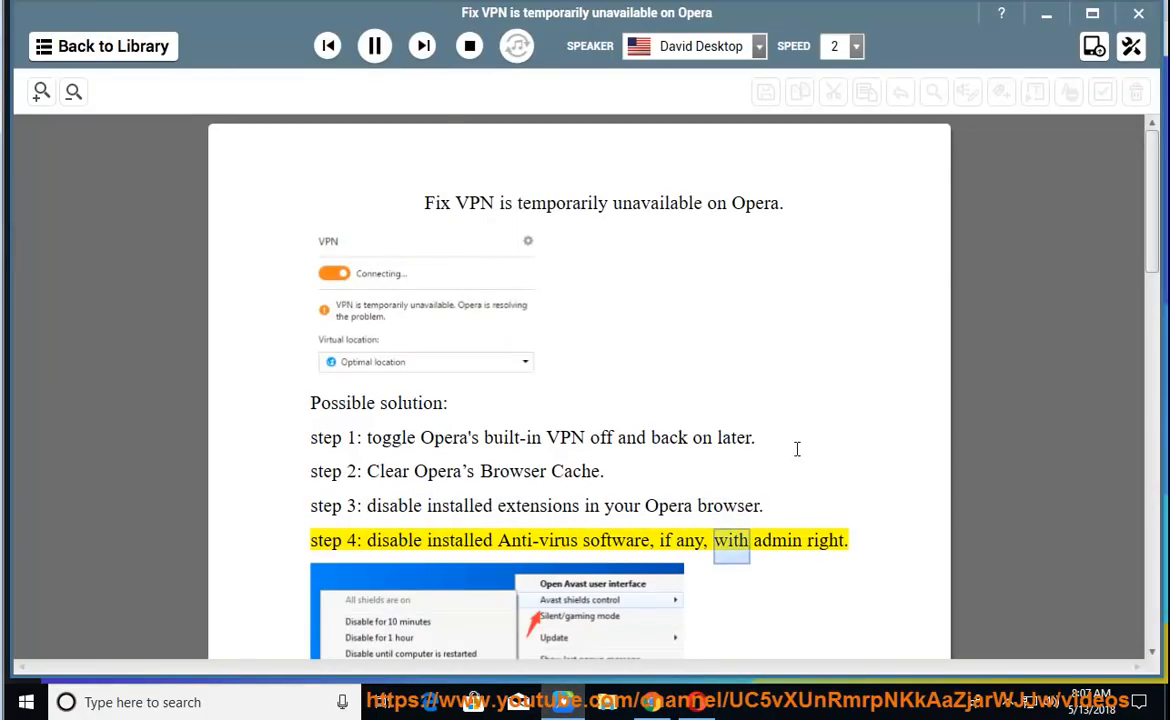
Have the clean-boot paragraph starting at 'Additionally' read aloud through step 5.
scroll("down", 3)
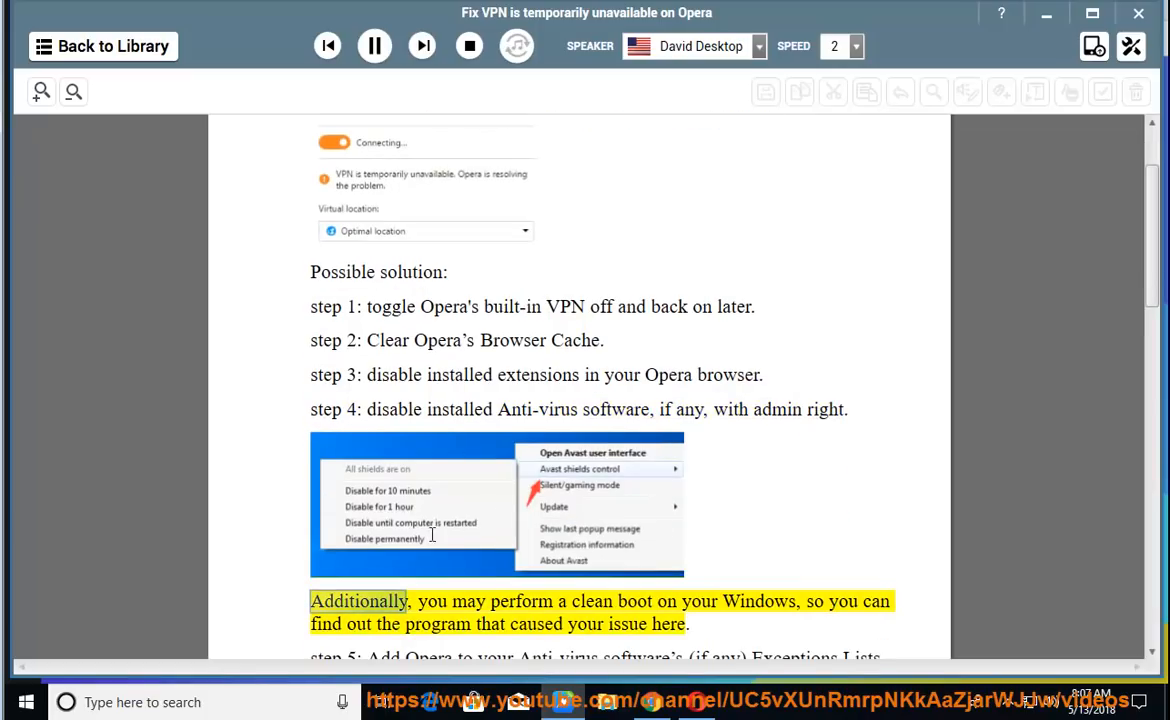
double_click(758, 600)
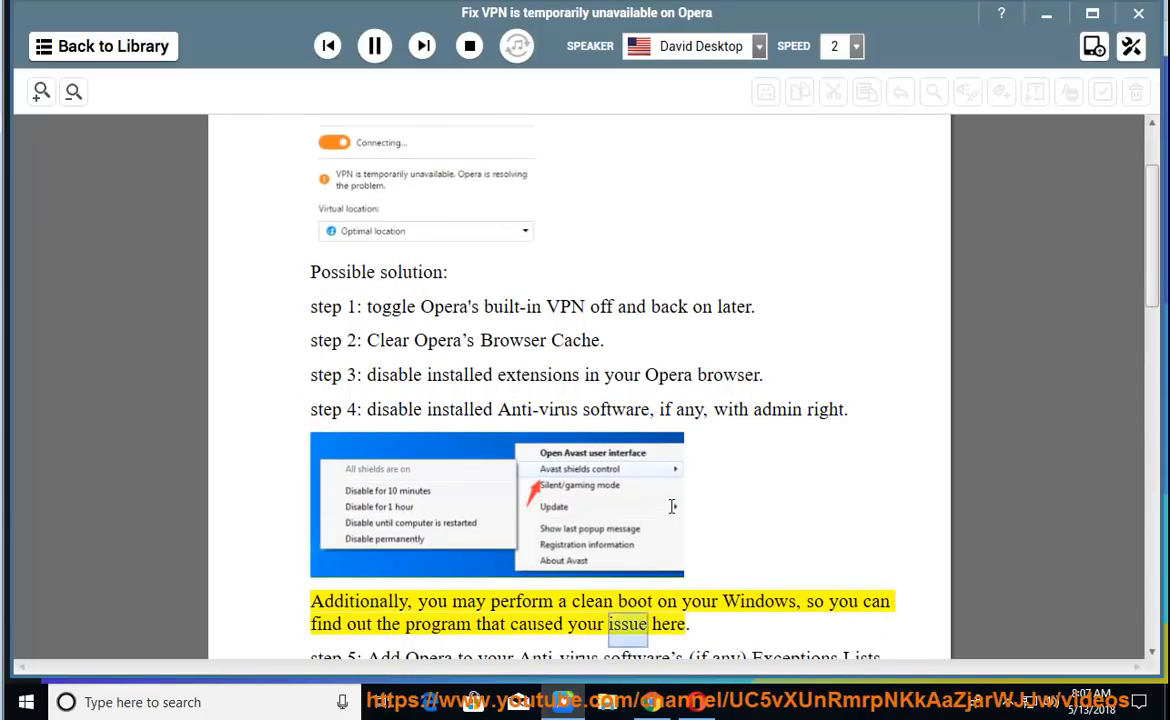
left_click(374, 44)
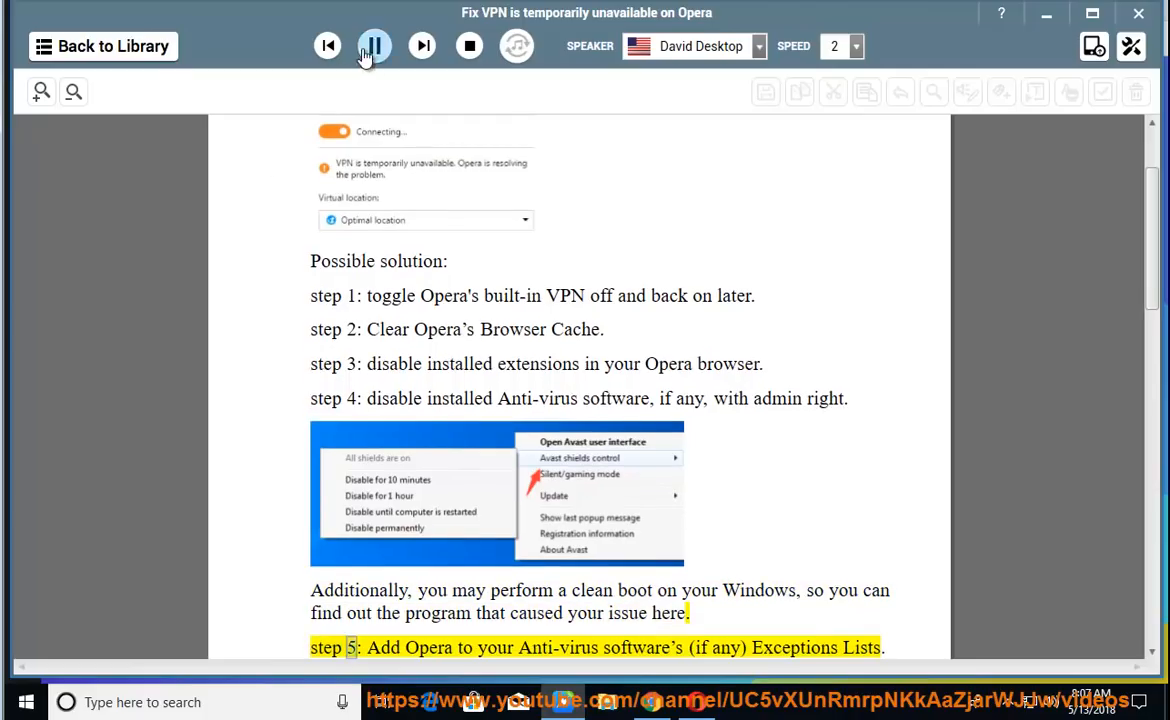
left_click(374, 46)
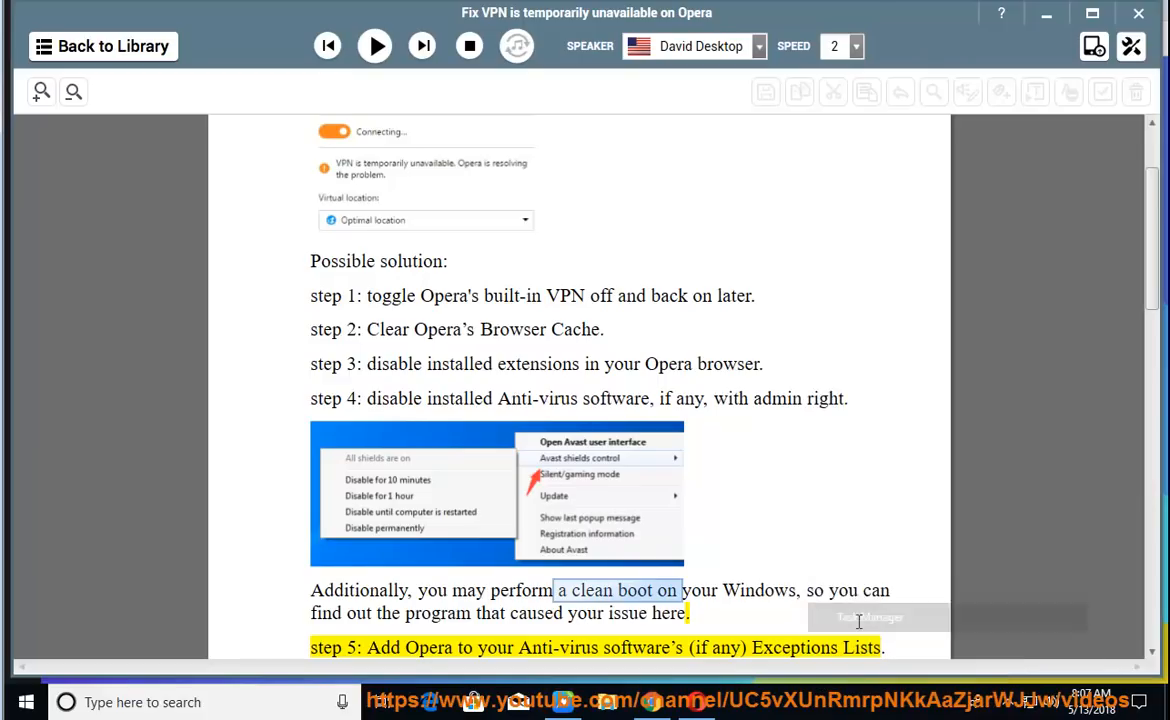
Launch Task Manager from the taskbar.
left_click(868, 616)
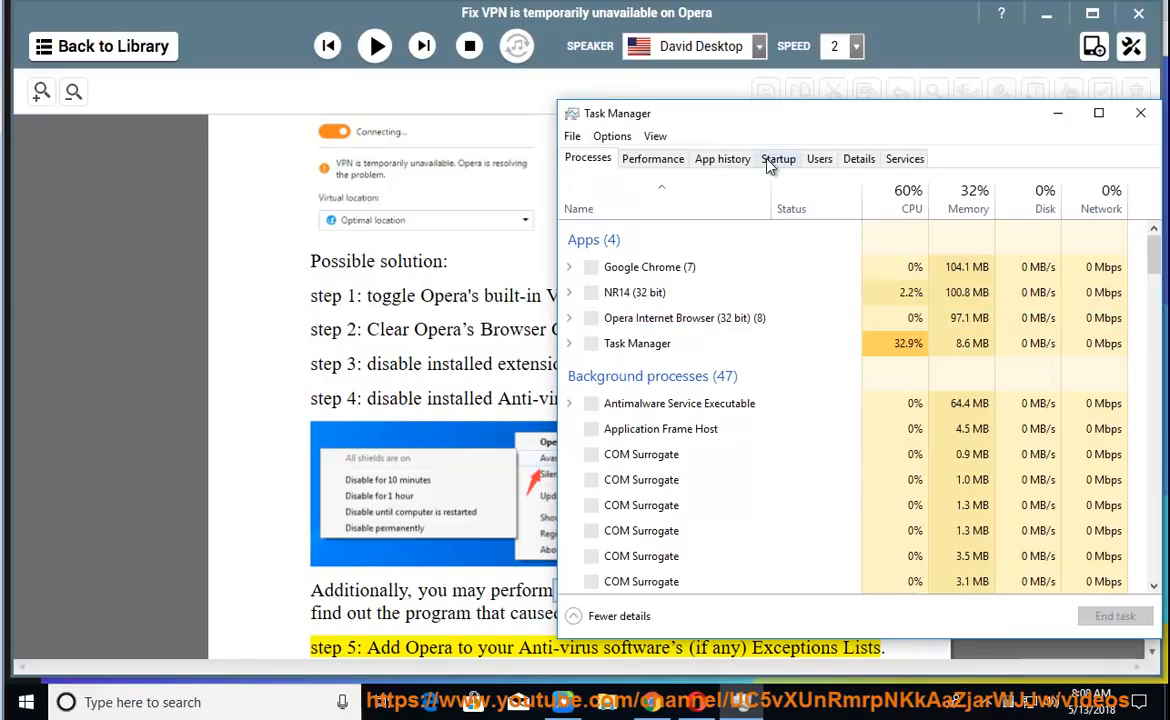
Show the Startup apps list and select a couple of entries with their status.
left_click(778, 158)
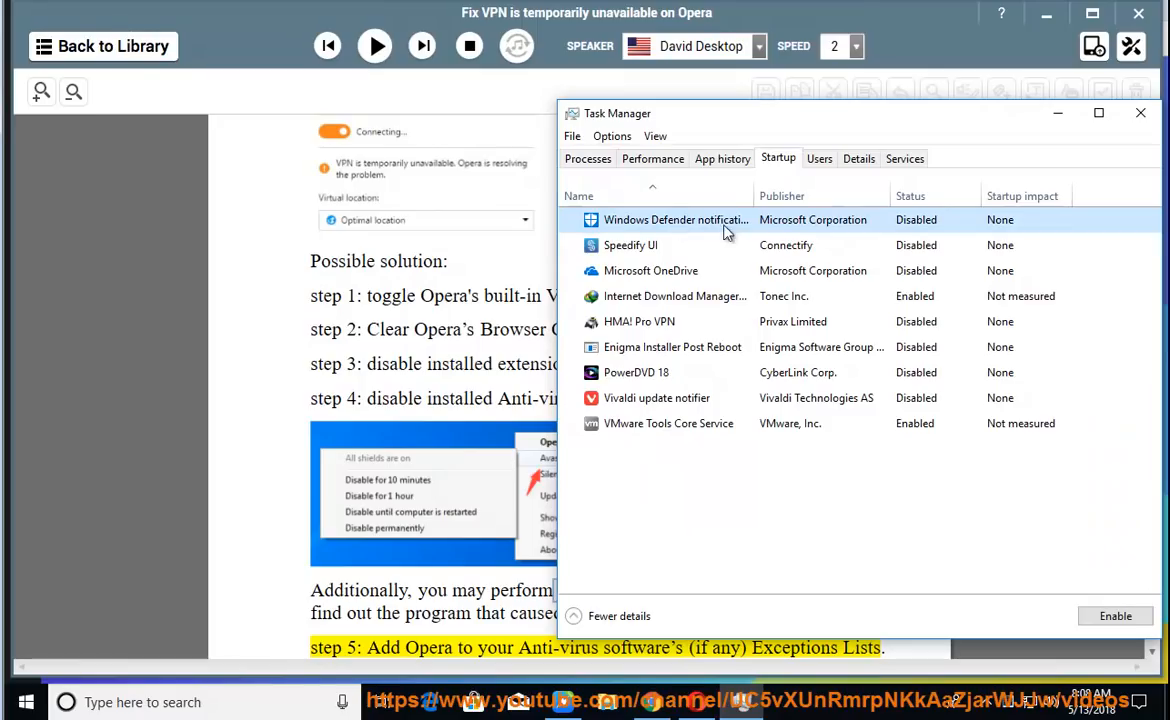
left_click(674, 296)
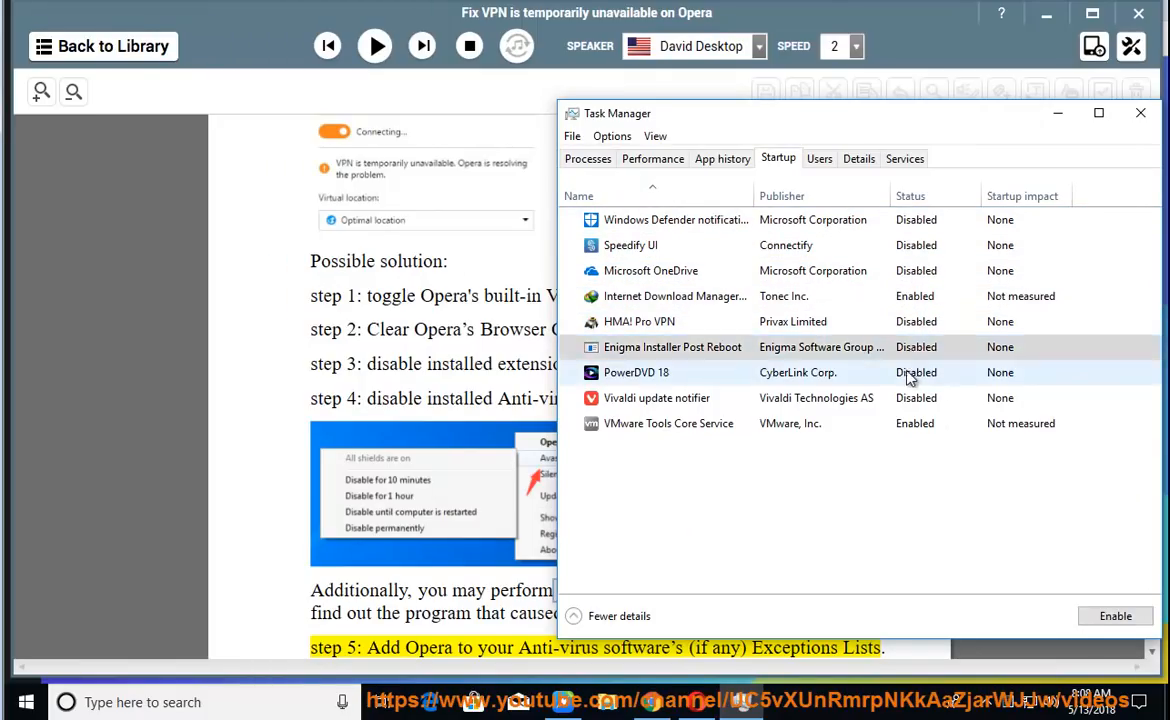
left_click(668, 424)
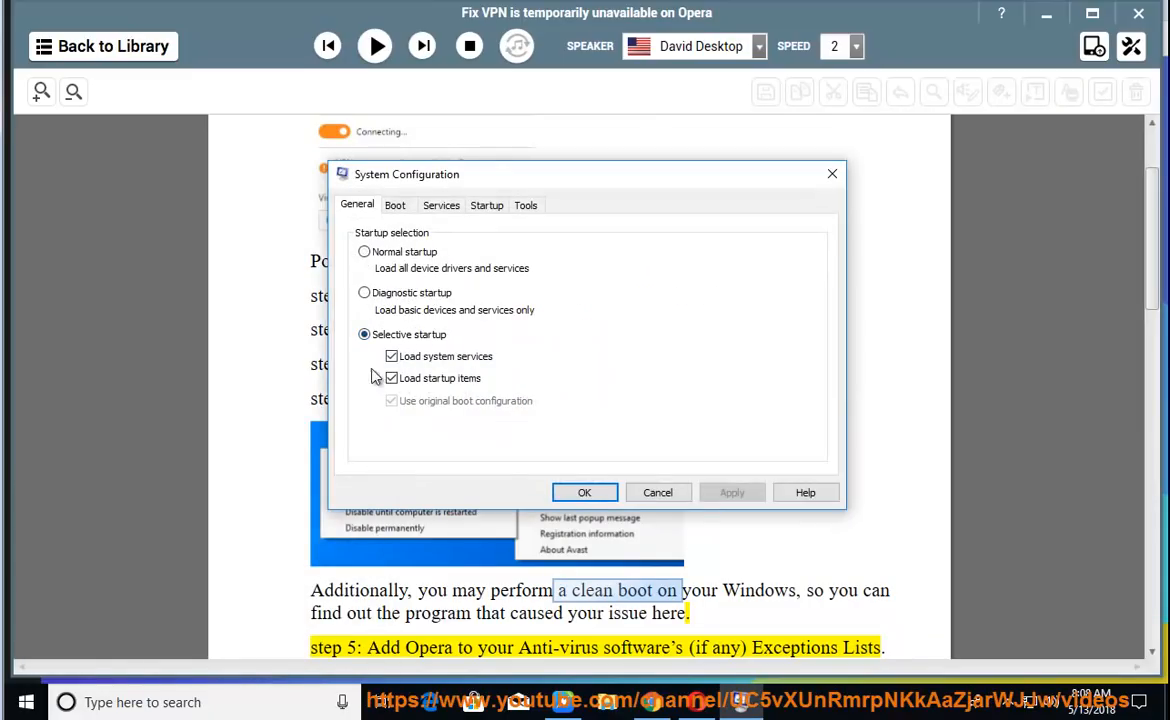
View Services with Microsoft services hidden, then cancel without applying changes.
left_click(440, 204)
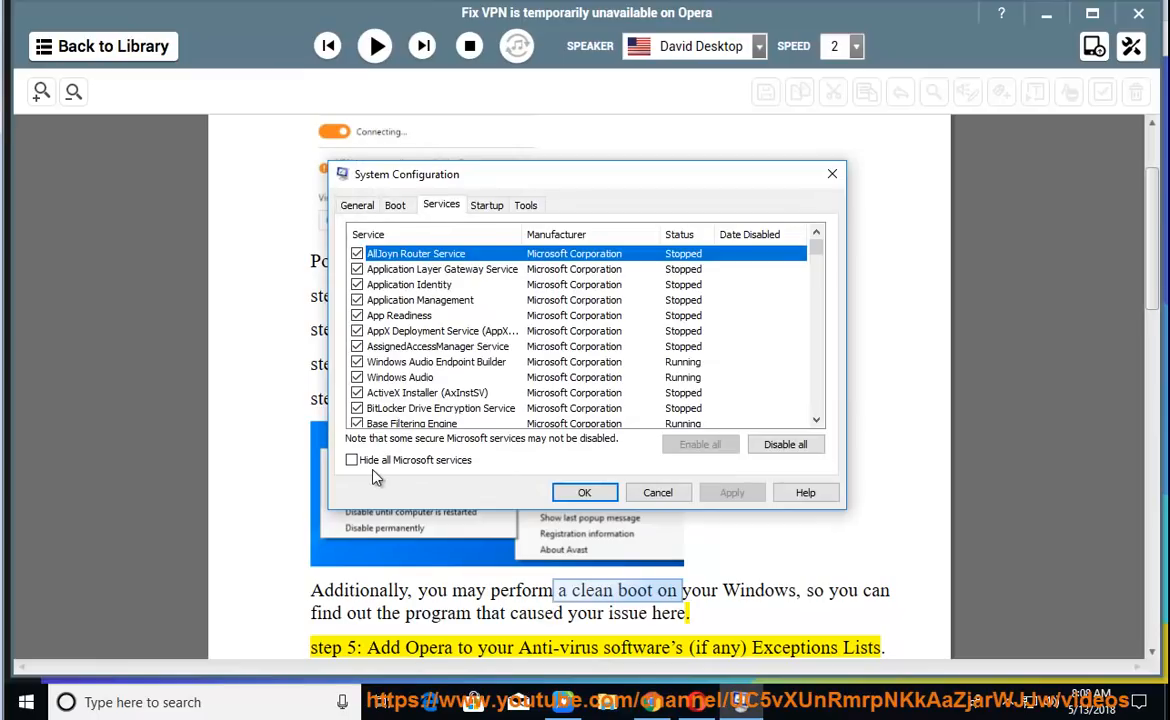
left_click(352, 458)
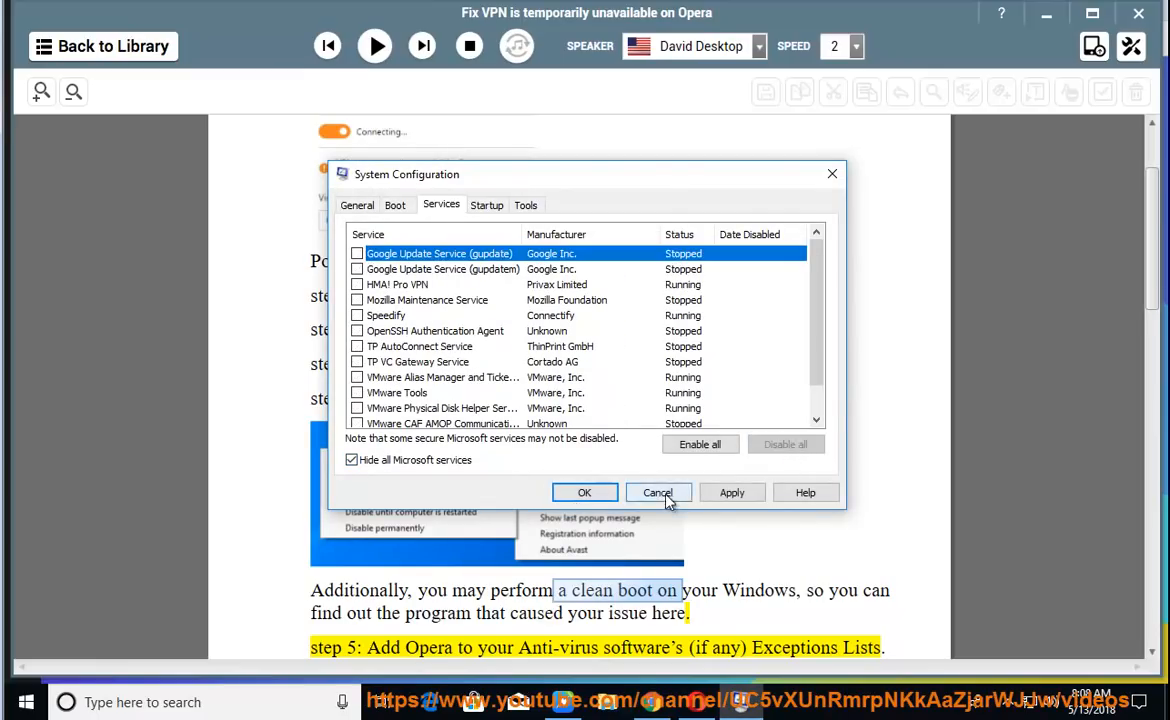
left_click(656, 492)
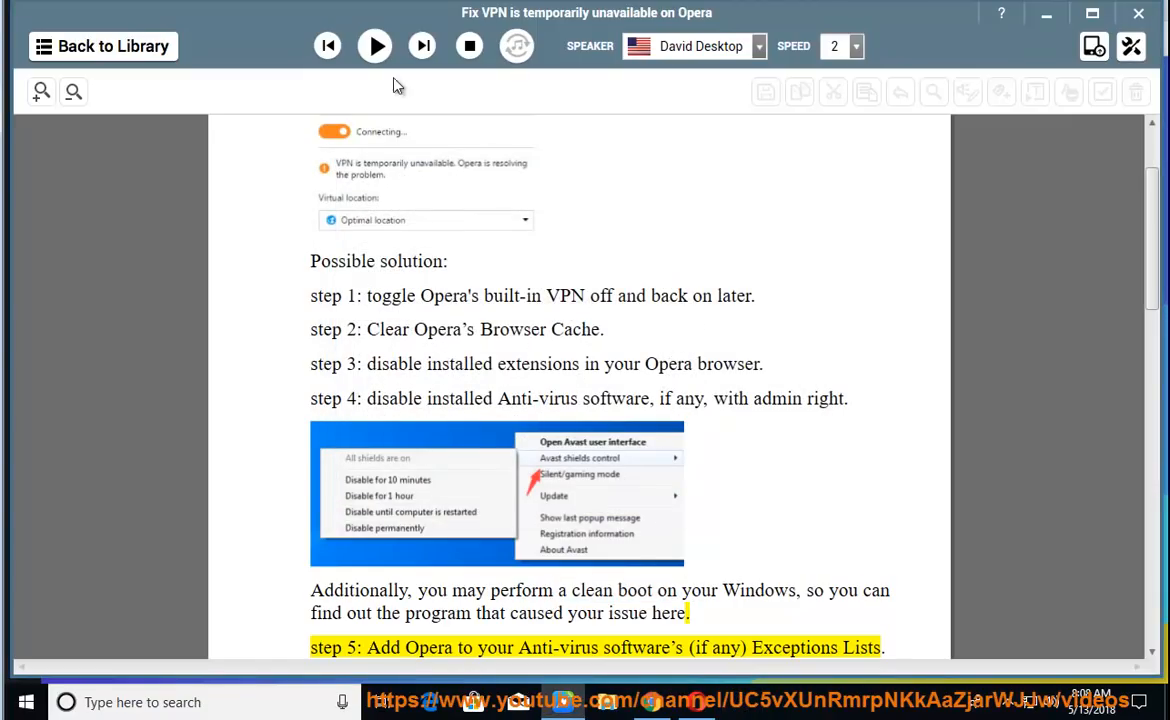
Continue reading through the exceptions-list advice and step 6 on the Defender Firewall.
left_click(376, 46)
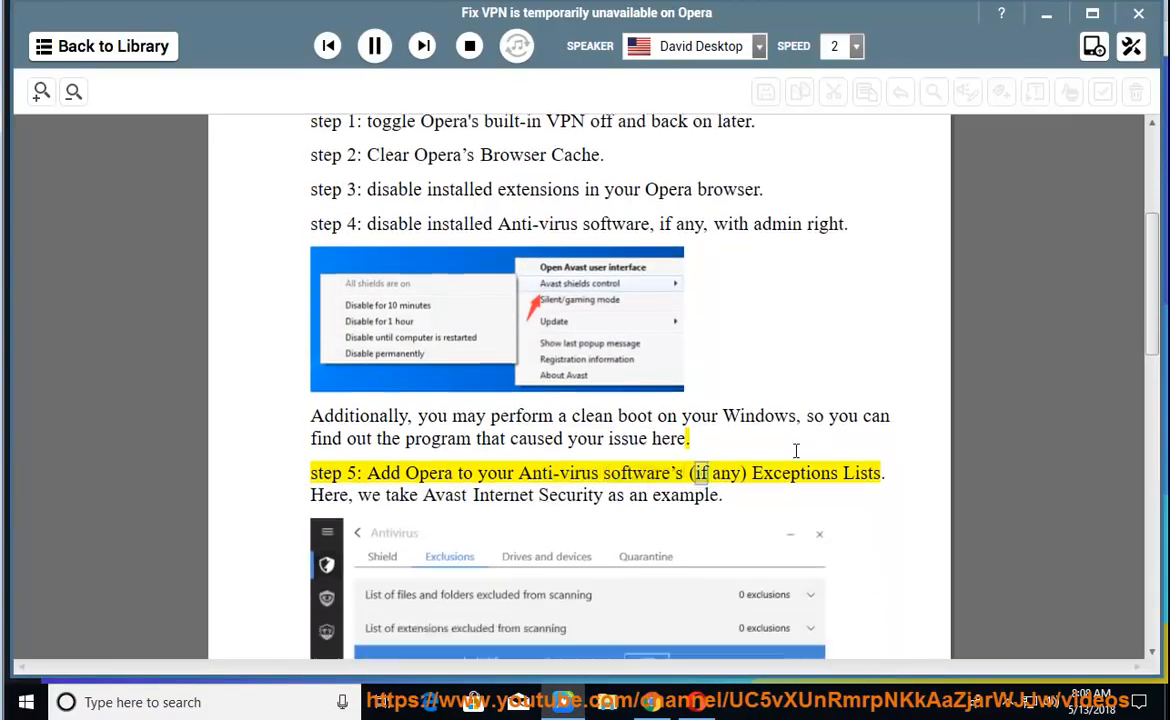
scroll("down", 3)
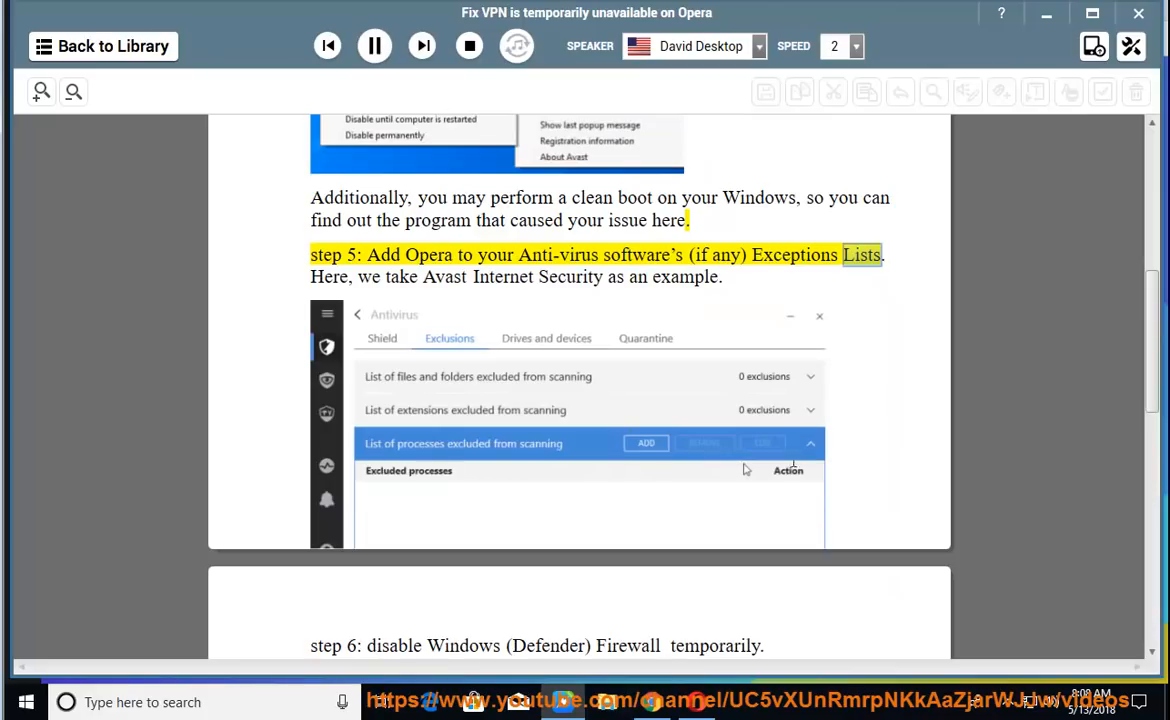
double_click(570, 276)
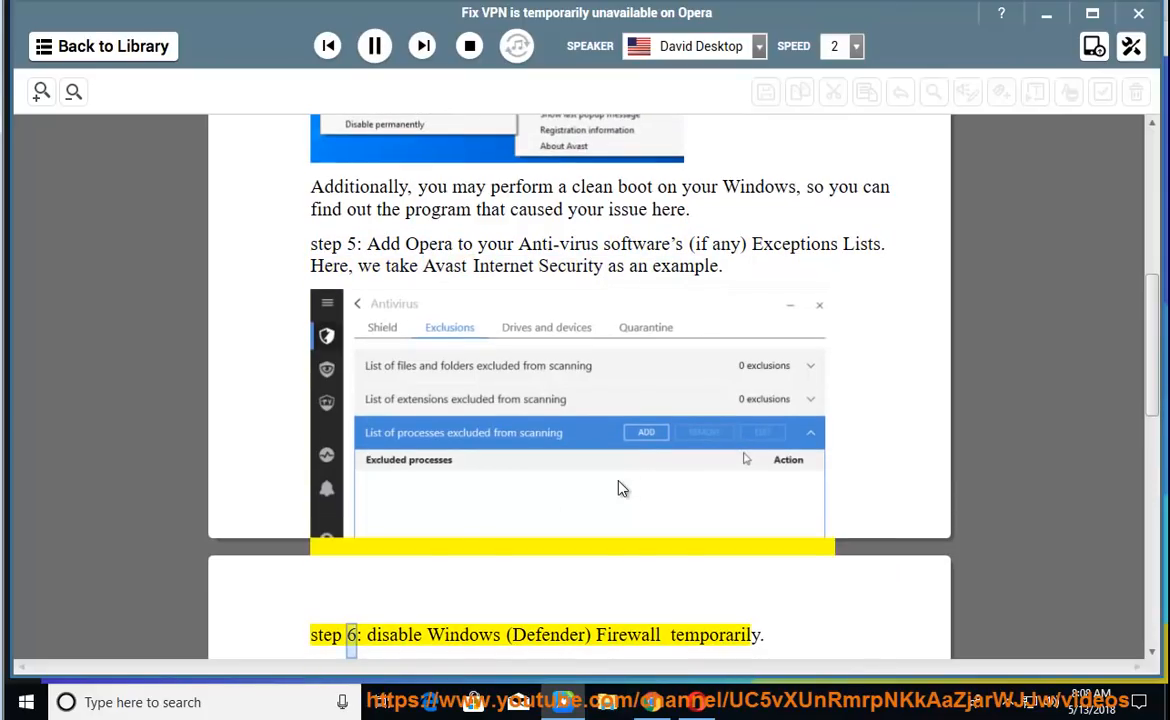
double_click(548, 634)
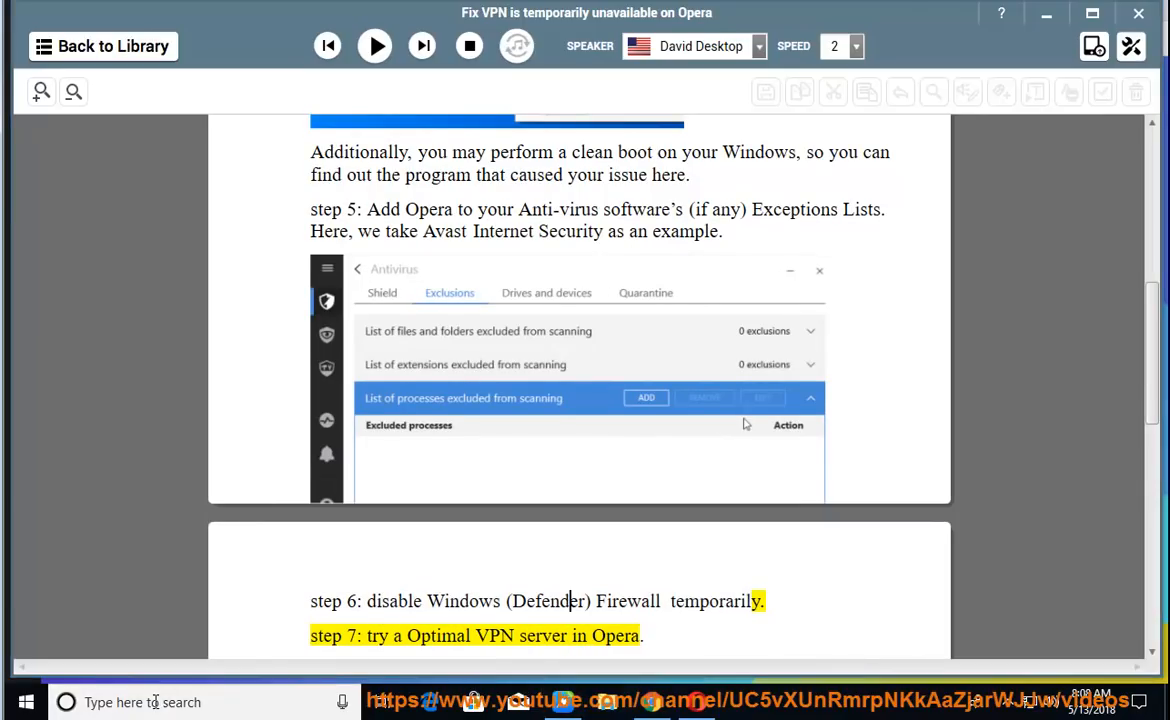
Start a Windows search for 'fir' to find Windows Defender Firewall.
type("firewall")
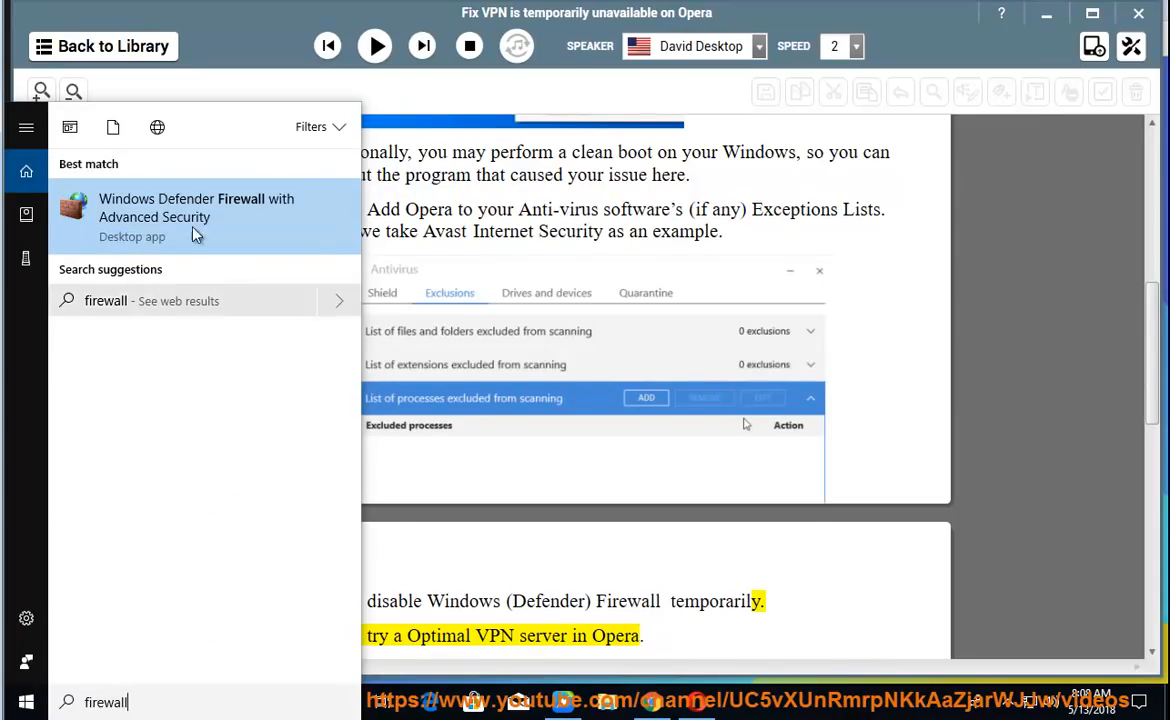
Search the Start menu for 'firewall' to surface the Windows Defender Firewall control panel.
left_click(280, 248)
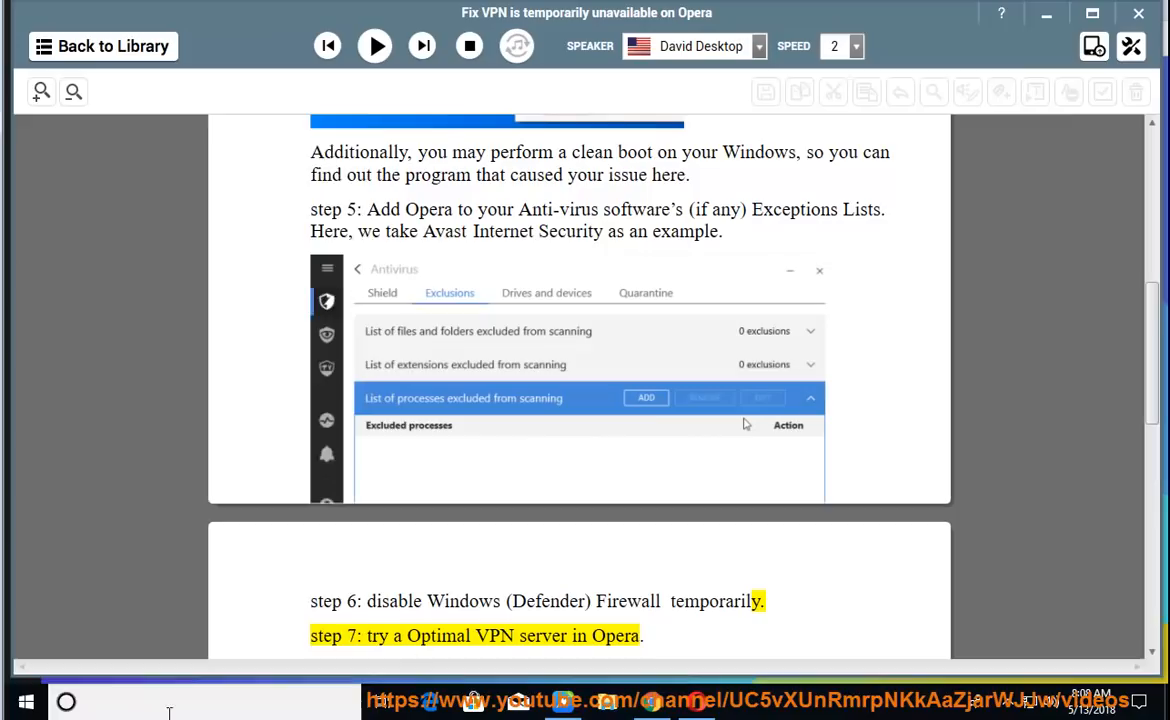
type("firewall")
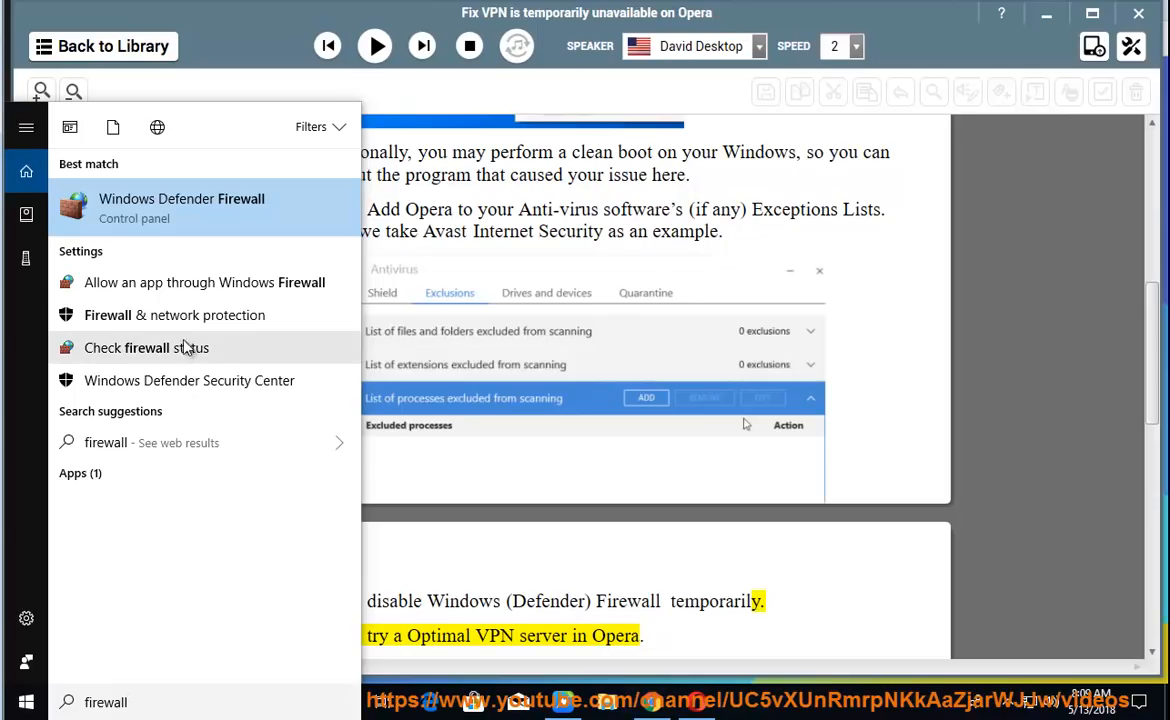
mouse_move(176, 380)
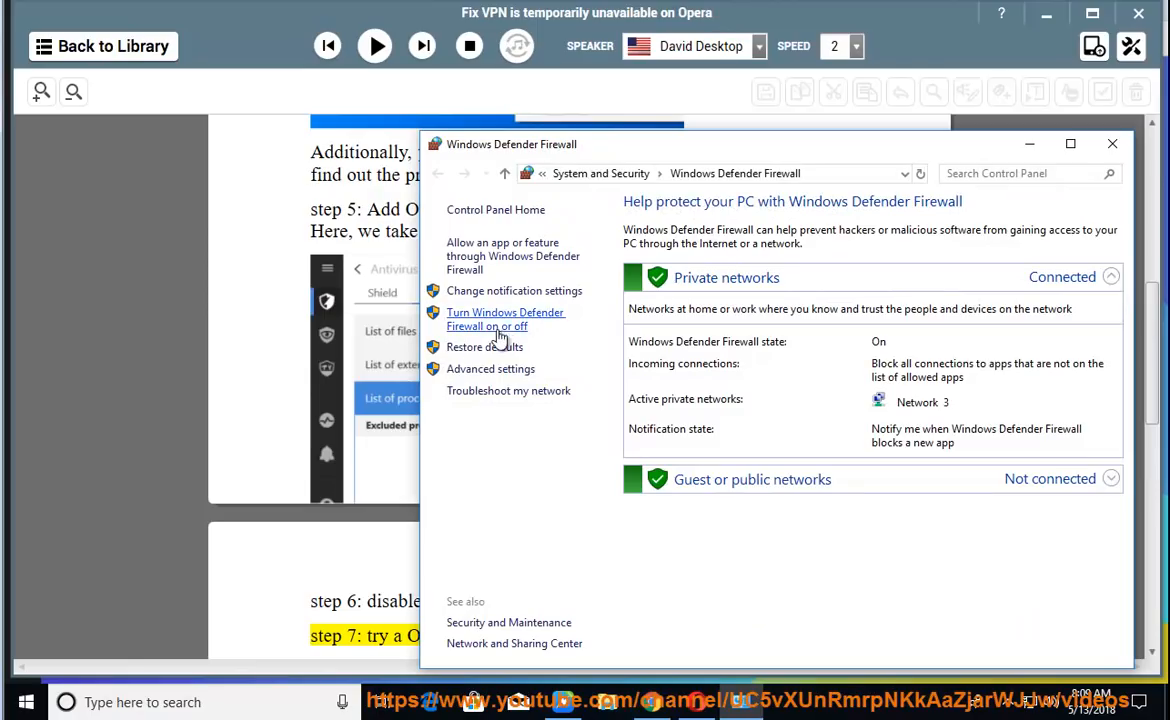
View the Turn Windows Defender Firewall on or off options, close the window, and resume reading at step 8.
left_click(504, 320)
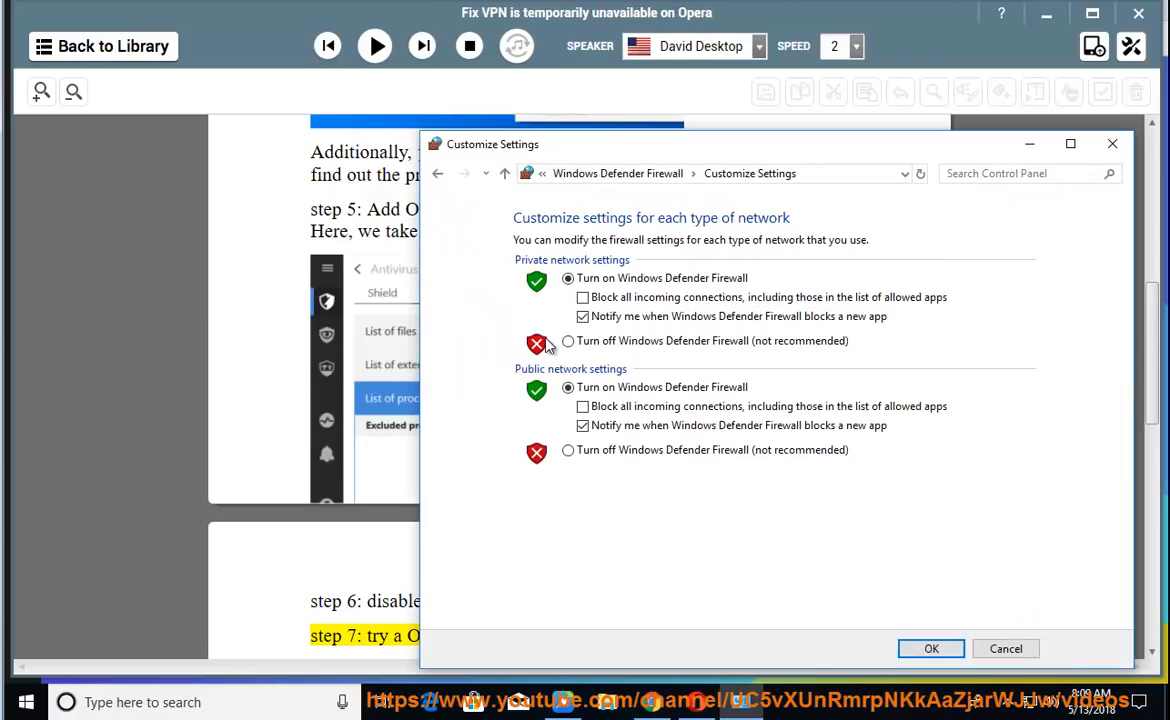
left_click(568, 340)
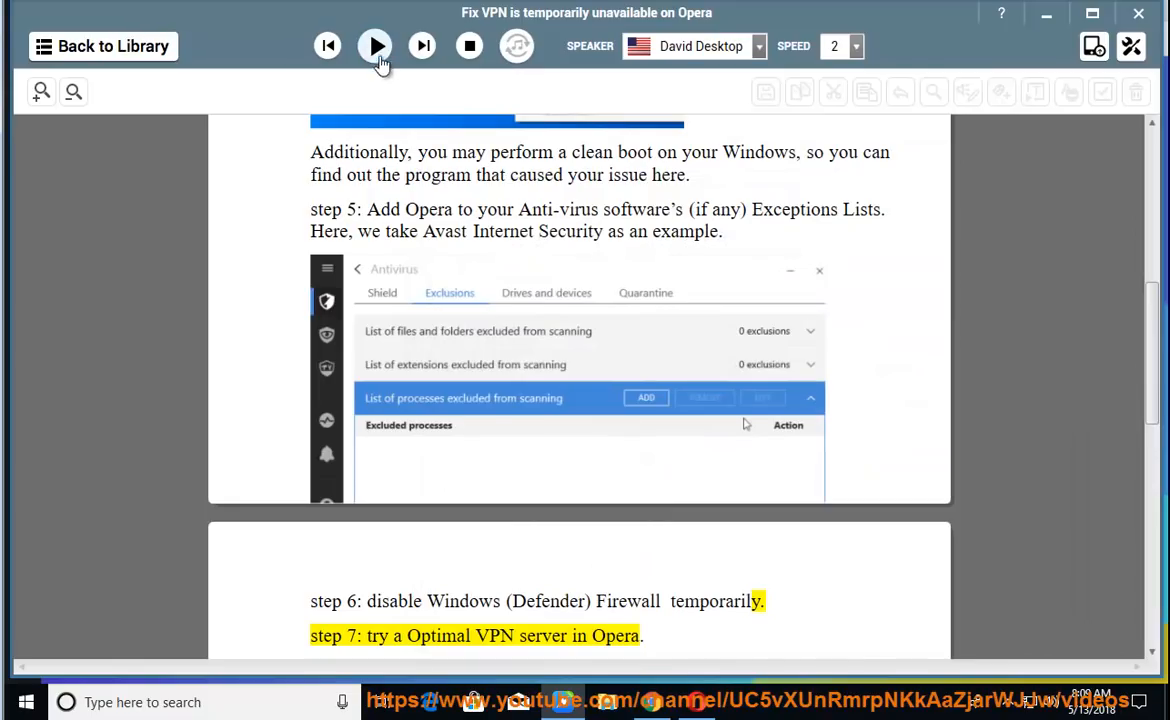
left_click(376, 46)
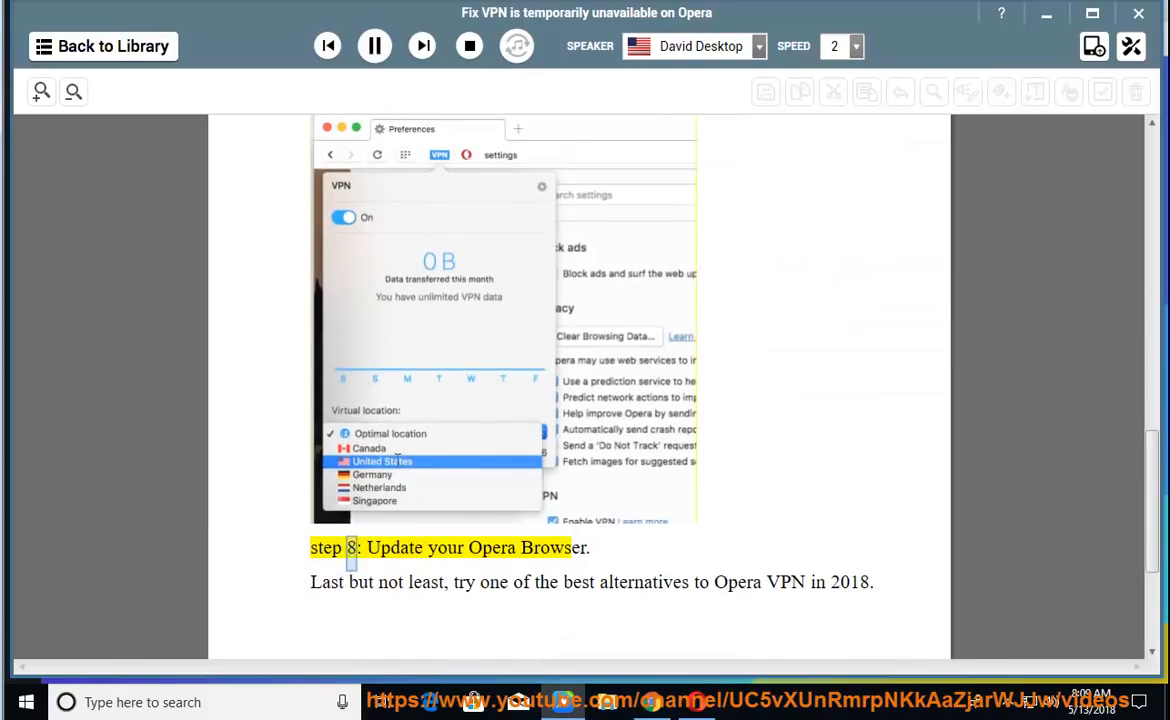